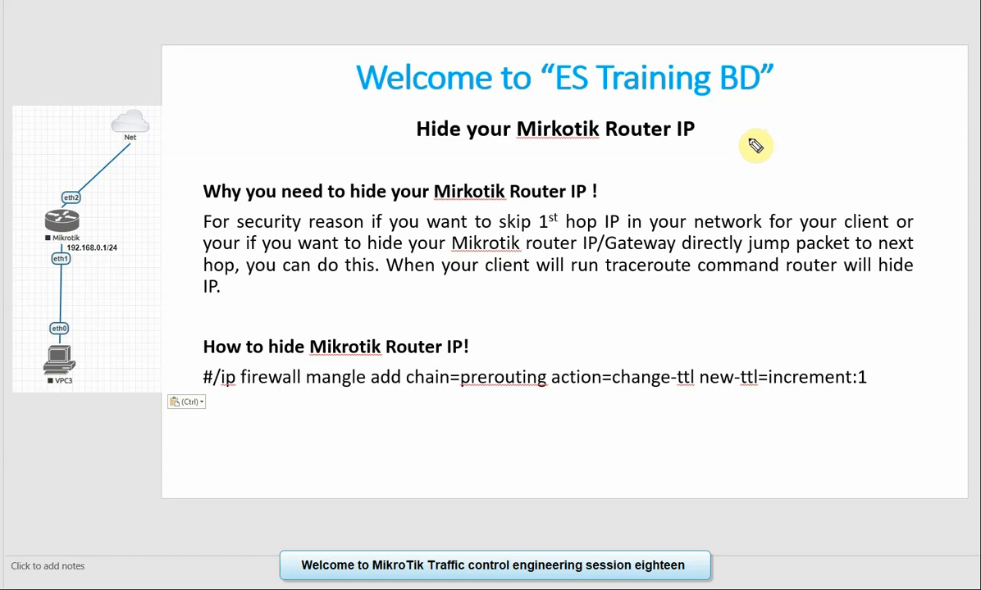
{"action": "mouse_move", "coordinate": [643, 128]}
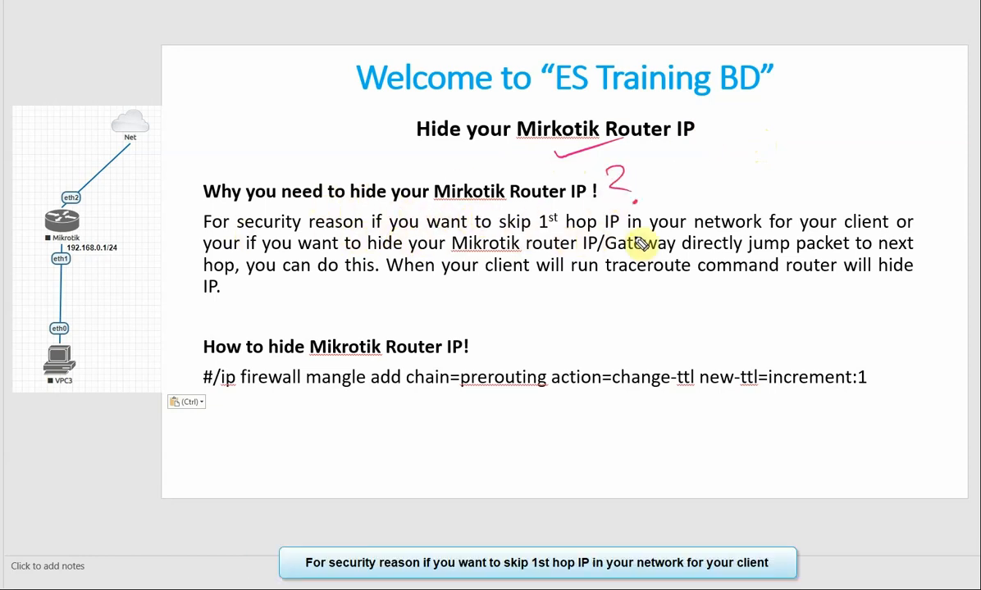
{"action": "mouse_move", "coordinate": [771, 238]}
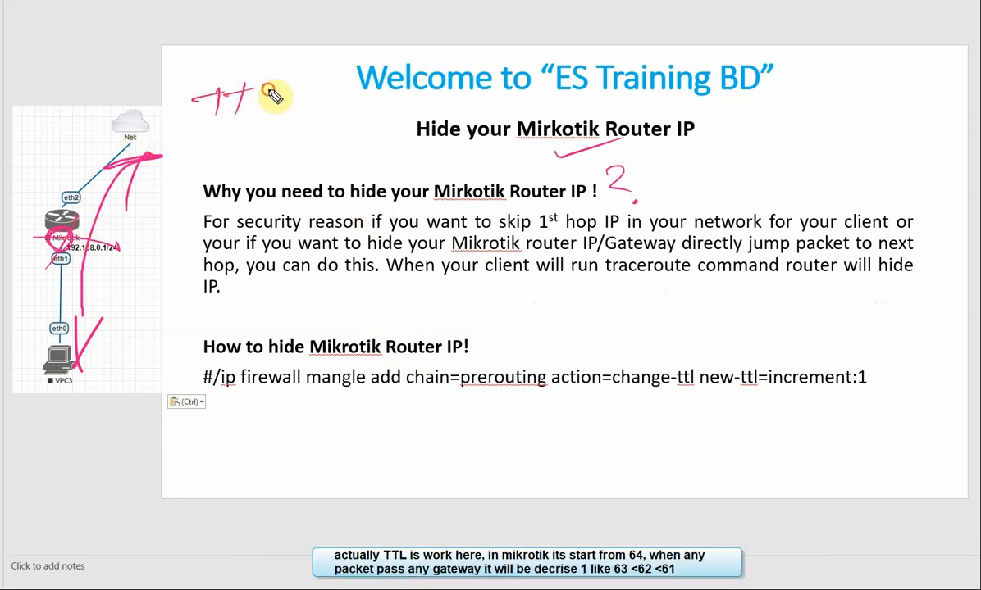
Ink 'TTL 64, 63, 62' above the diagram to note the decrementing TTL values
{"action": "left_click_drag", "start_coordinate": [270, 90], "coordinate": [295, 111]}
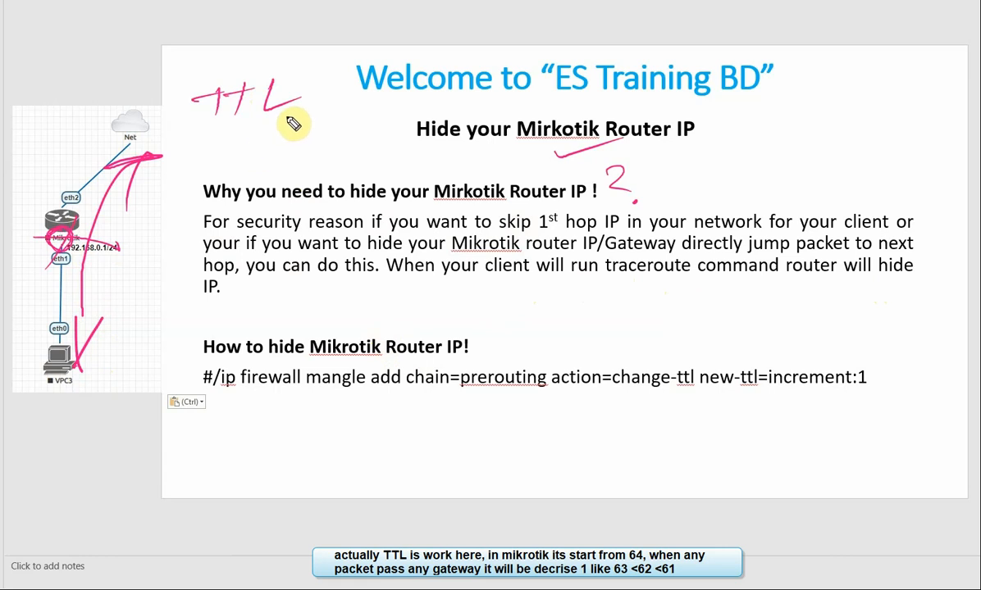
{"action": "left_click_drag", "start_coordinate": [295, 112], "coordinate": [331, 128]}
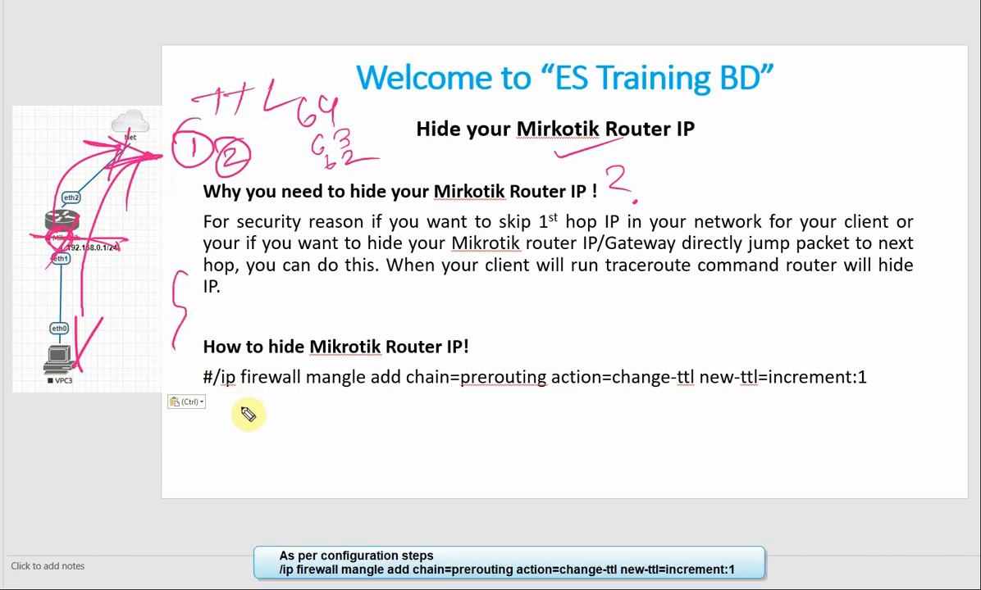
Underline prerouting in the mangle command and draw a circled 2 above it
{"action": "left_click_drag", "start_coordinate": [246, 418], "coordinate": [344, 394]}
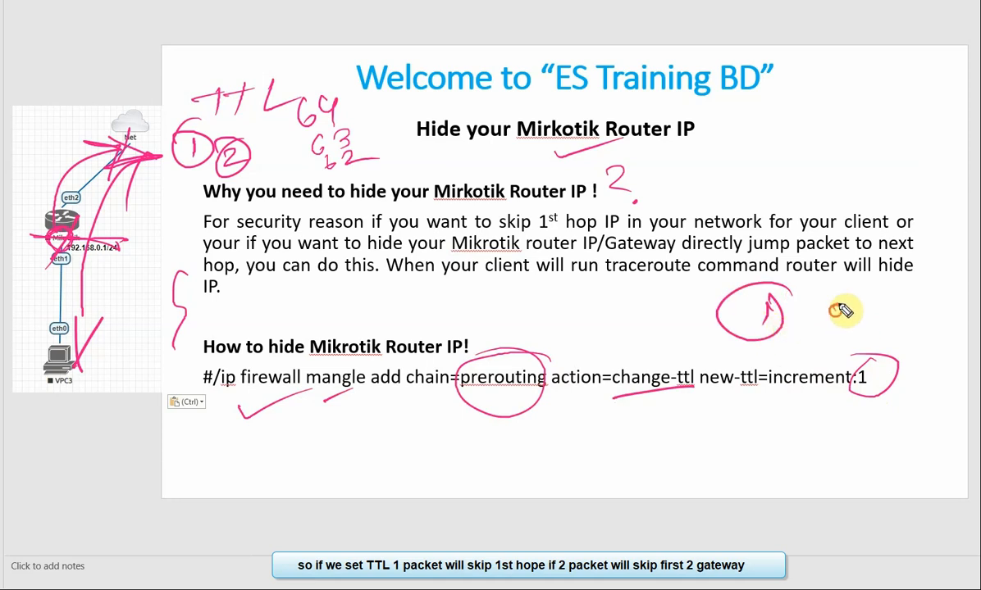
{"action": "left_click_drag", "start_coordinate": [853, 295], "coordinate": [820, 337]}
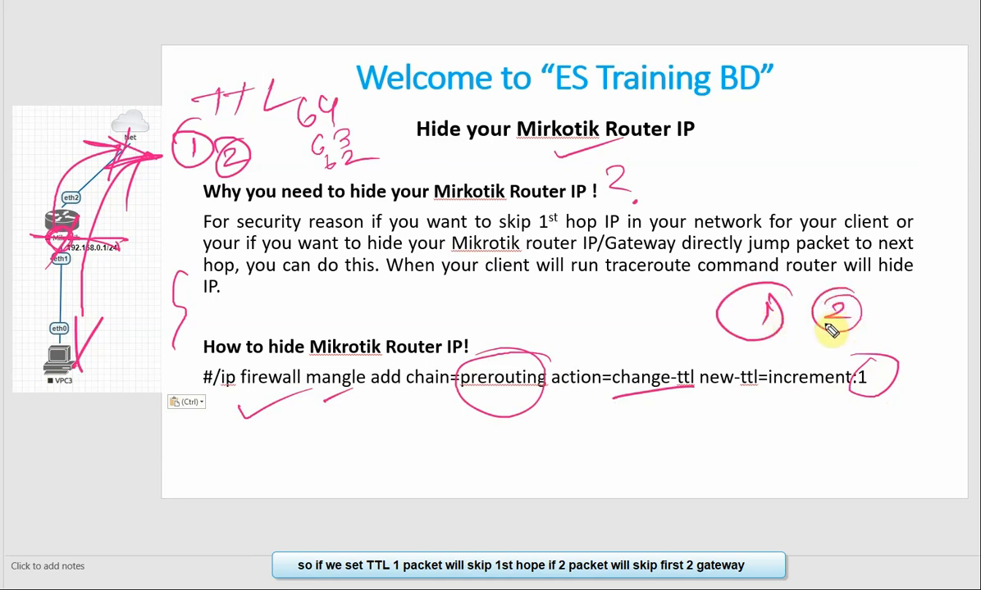
{"action": "mouse_move", "coordinate": [830, 326]}
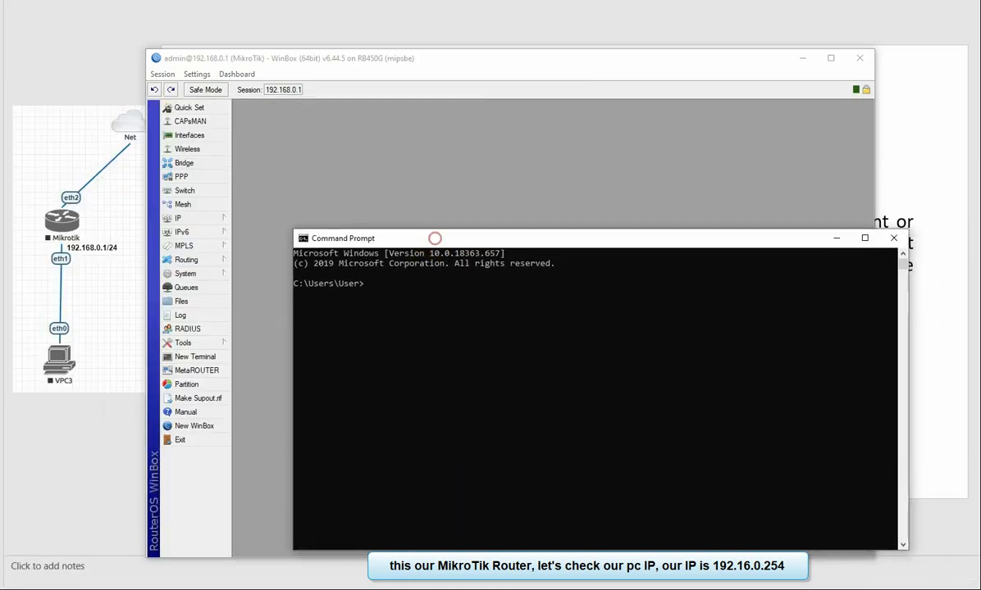
Run ipconfig, then tracert google.com showing 192.168.0.1 as the first hop
{"action": "type", "text": "ipcon"}
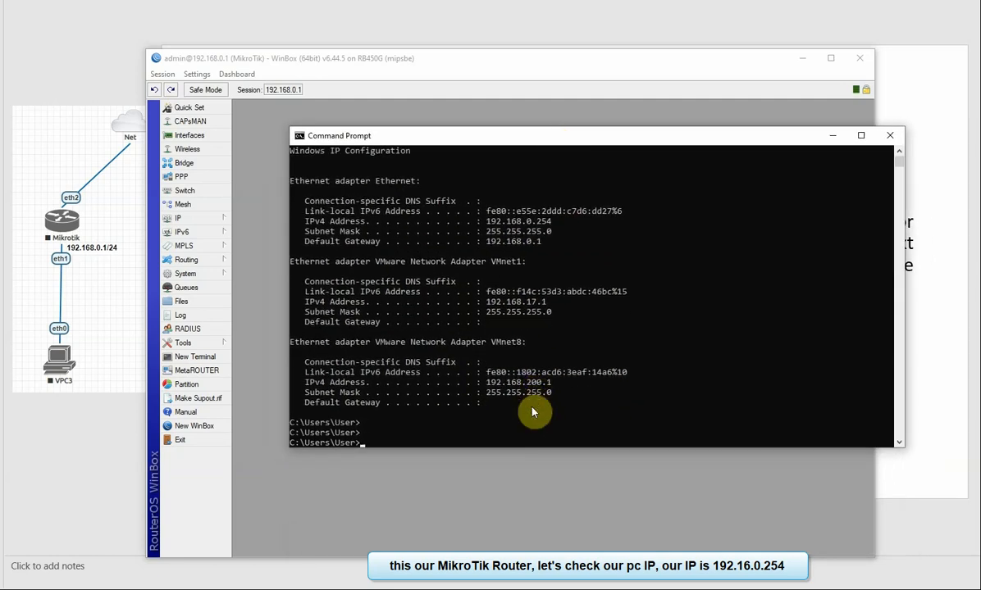
{"action": "type", "text": "tracert google.com"}
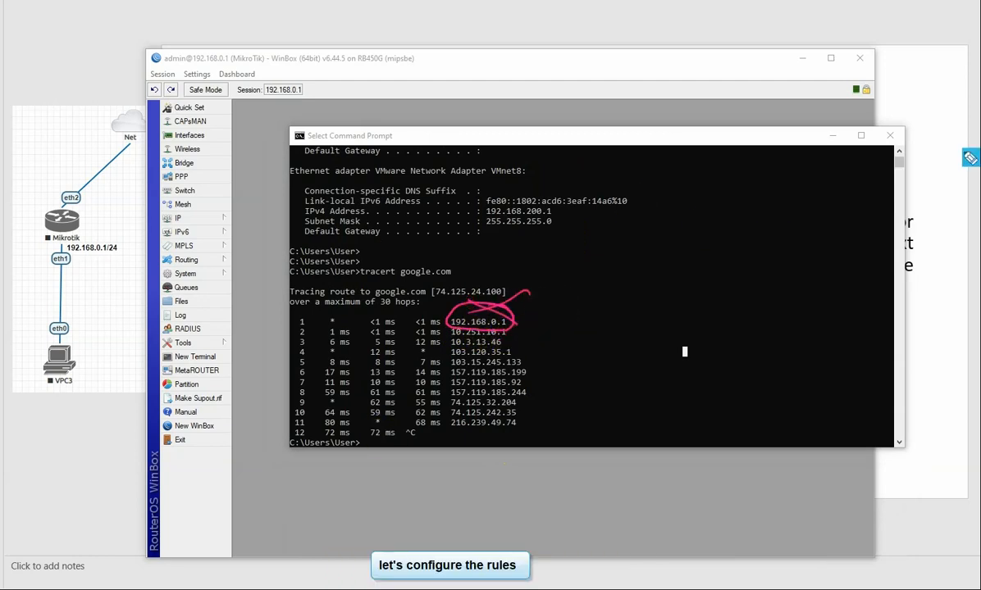
Start a new mangle rule under IP > Firewall with chain prerouting
{"action": "left_click", "coordinate": [177, 218]}
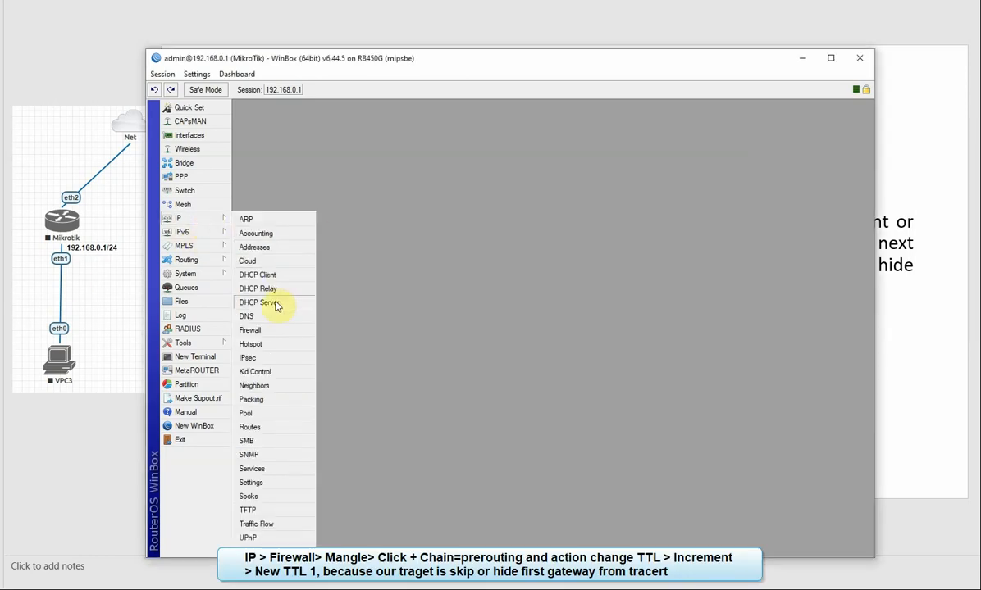
{"action": "left_click", "coordinate": [249, 329]}
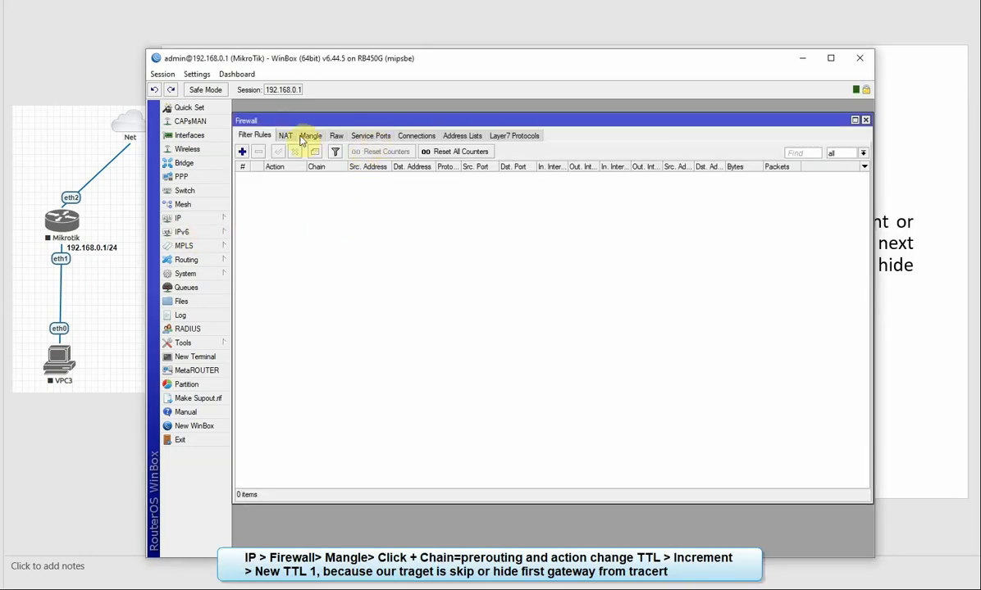
{"action": "left_click", "coordinate": [243, 151]}
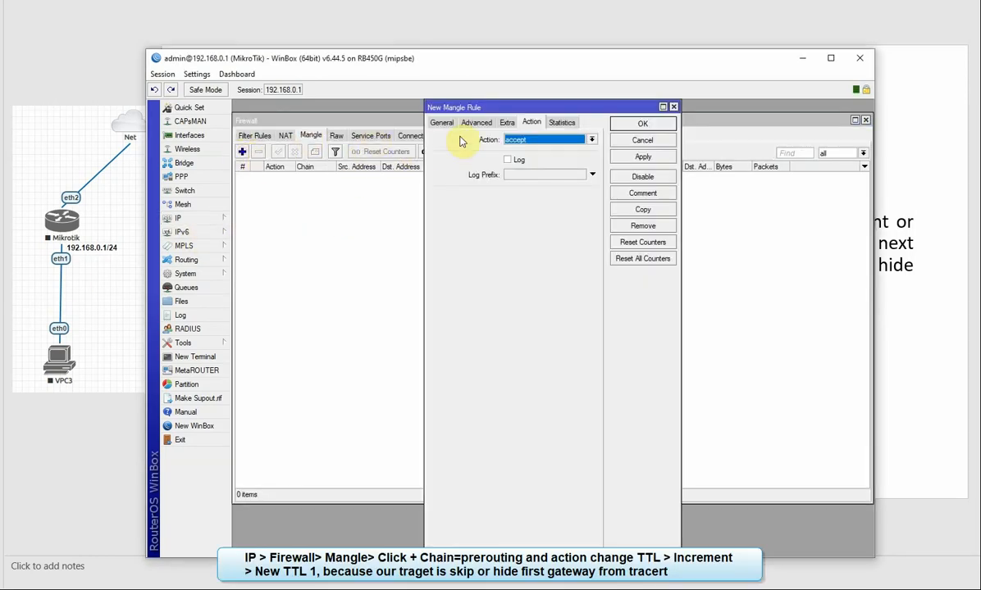
{"action": "left_click", "coordinate": [441, 122]}
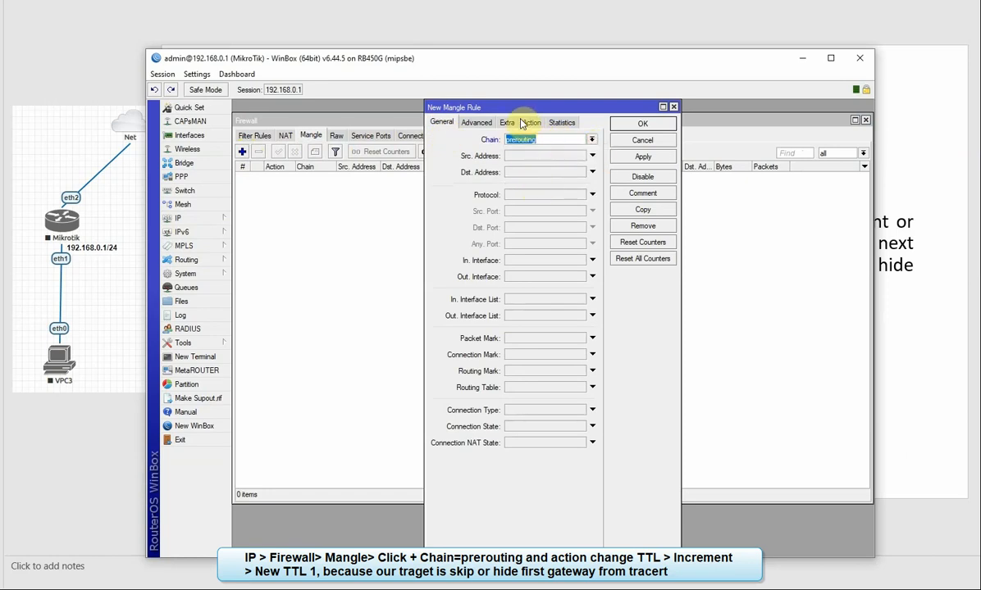
Set the rule's action to change TTL, Increment, New TTL 1, and apply it
{"action": "left_click", "coordinate": [531, 122]}
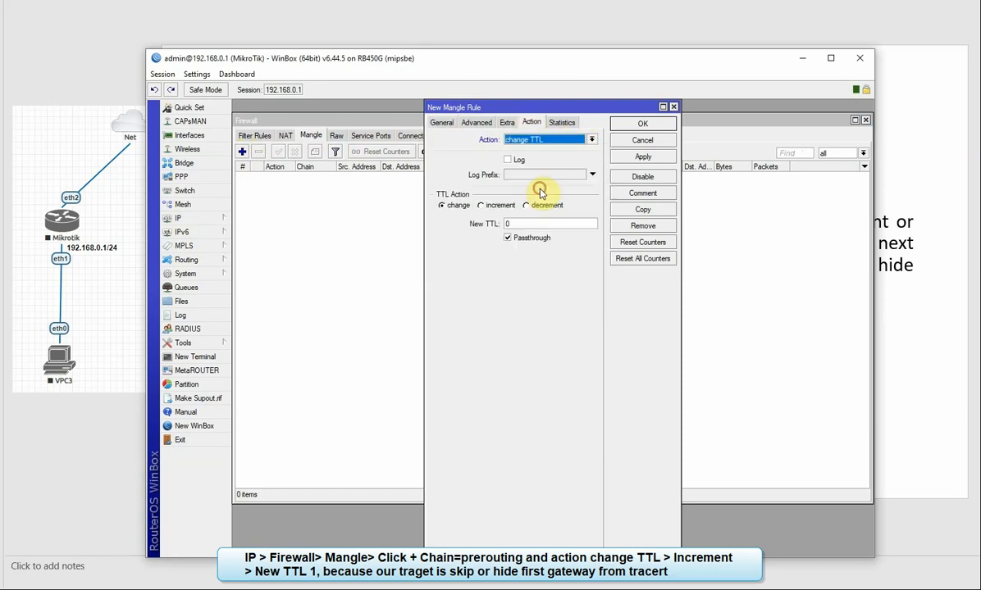
{"action": "left_click", "coordinate": [482, 205]}
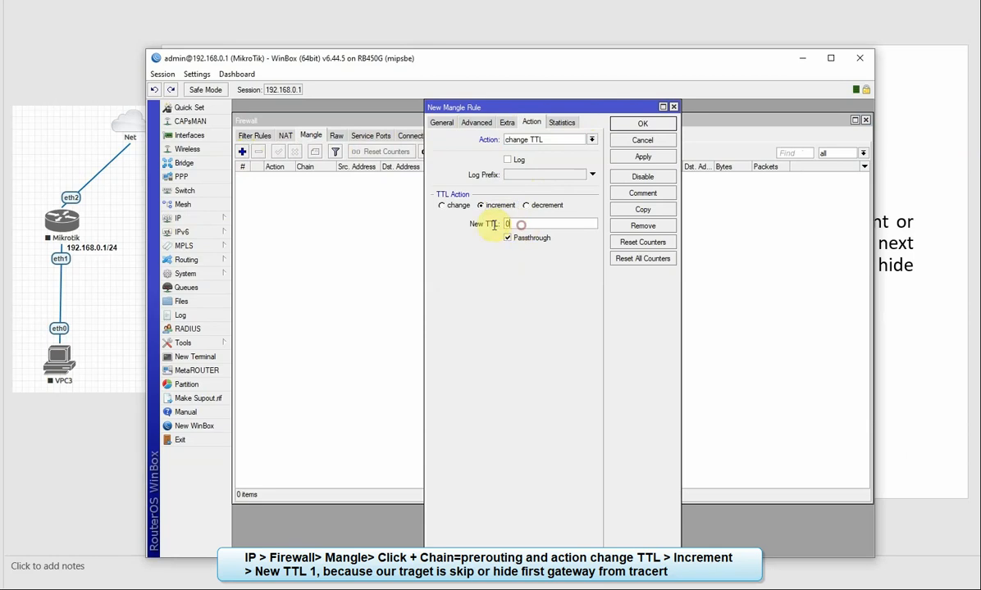
{"action": "type", "text": "1"}
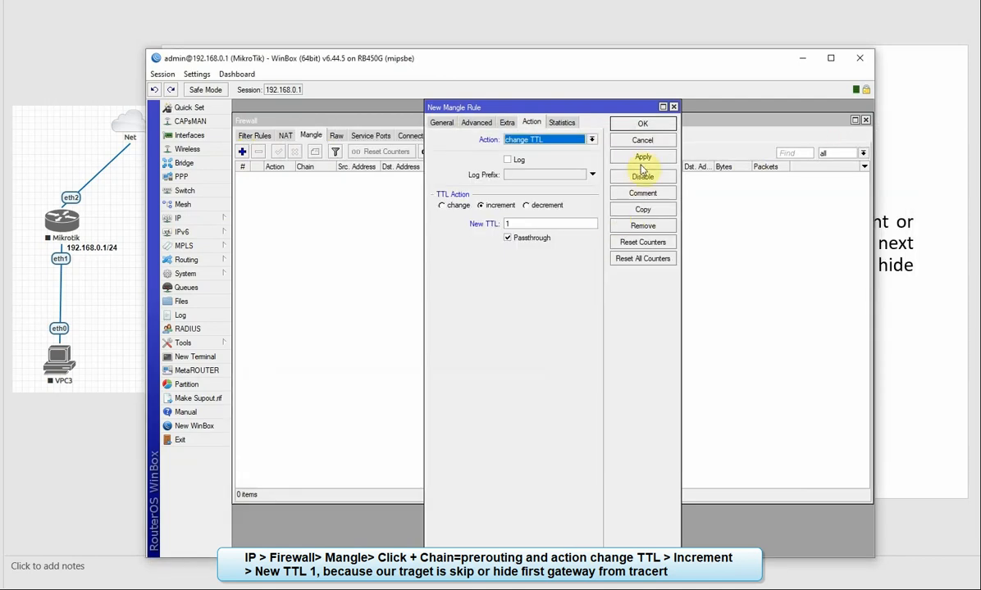
{"action": "left_click", "coordinate": [643, 123]}
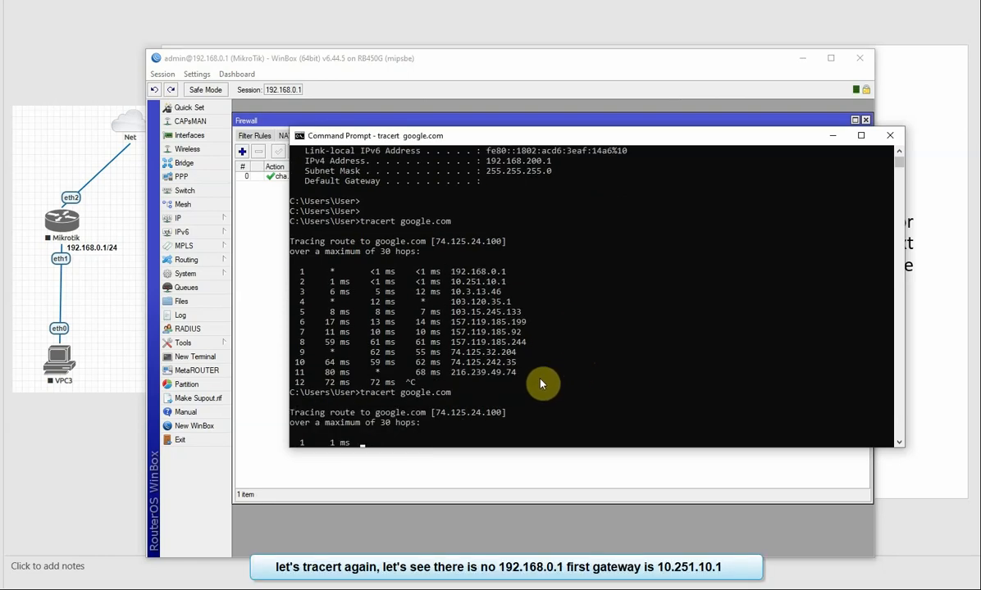
{"action": "mouse_move", "coordinate": [493, 276]}
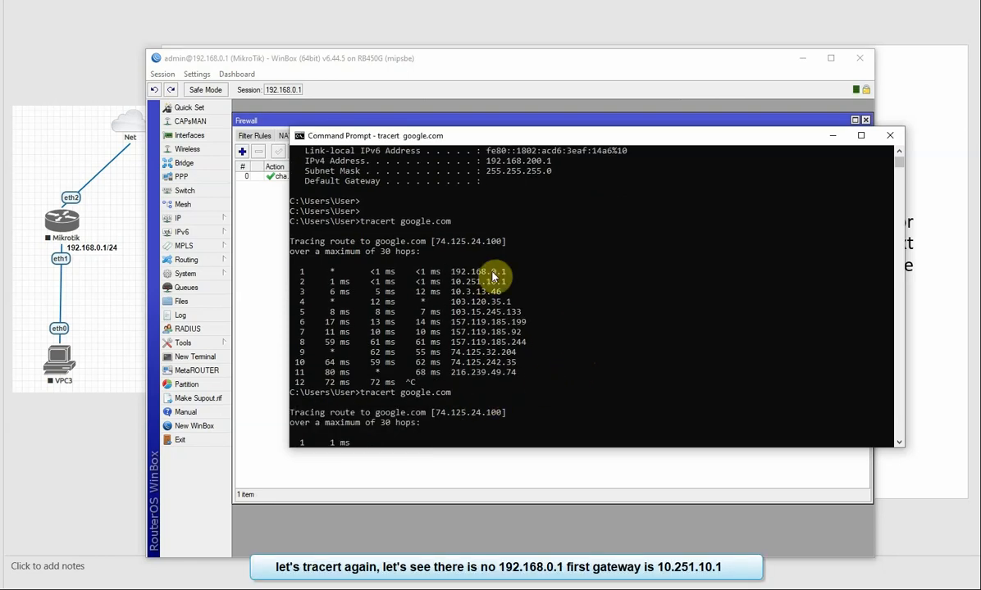
Scroll the new tracert output to see the first hop is now 10.251.10.1
{"action": "scroll", "scroll_direction": "down", "scroll_amount": 3}
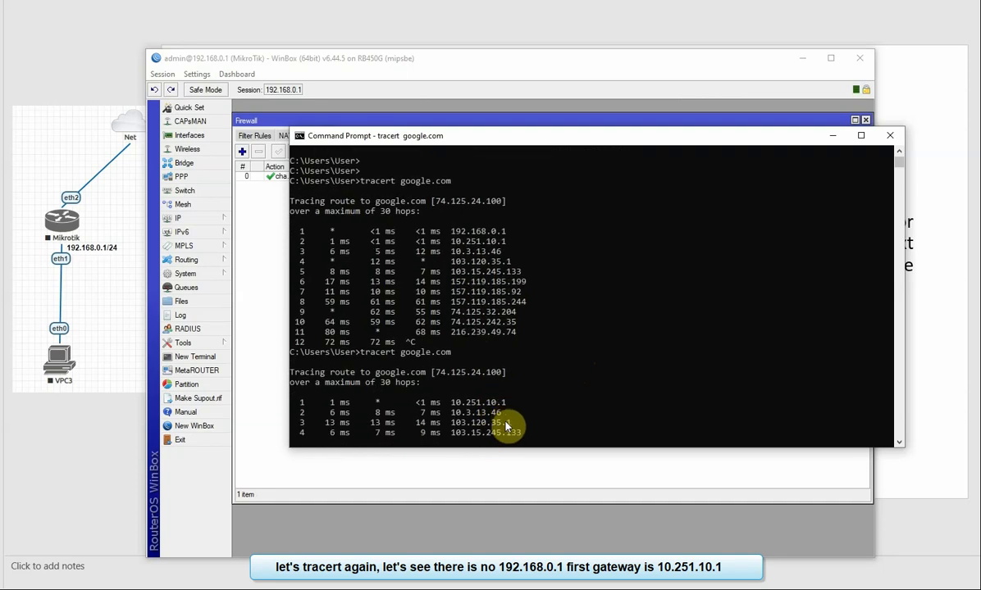
{"action": "scroll", "scroll_direction": "down", "scroll_amount": 3}
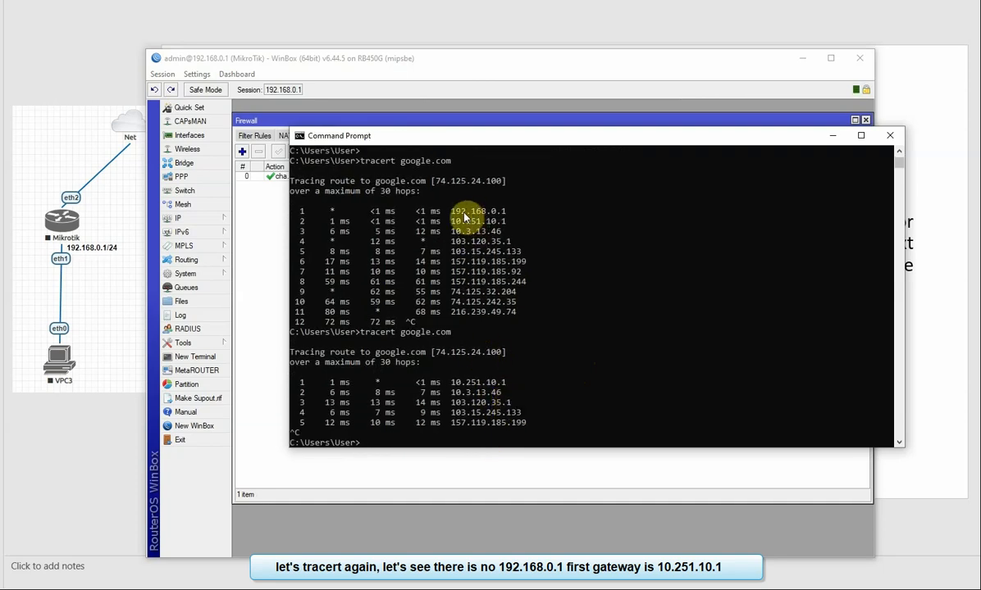
{"action": "mouse_move", "coordinate": [492, 217]}
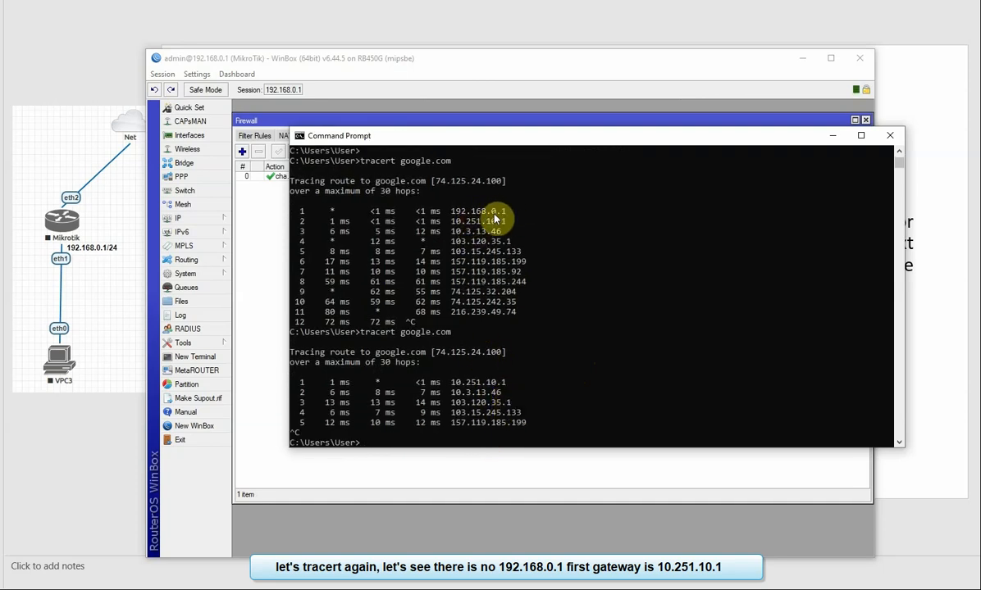
{"action": "mouse_move", "coordinate": [456, 390]}
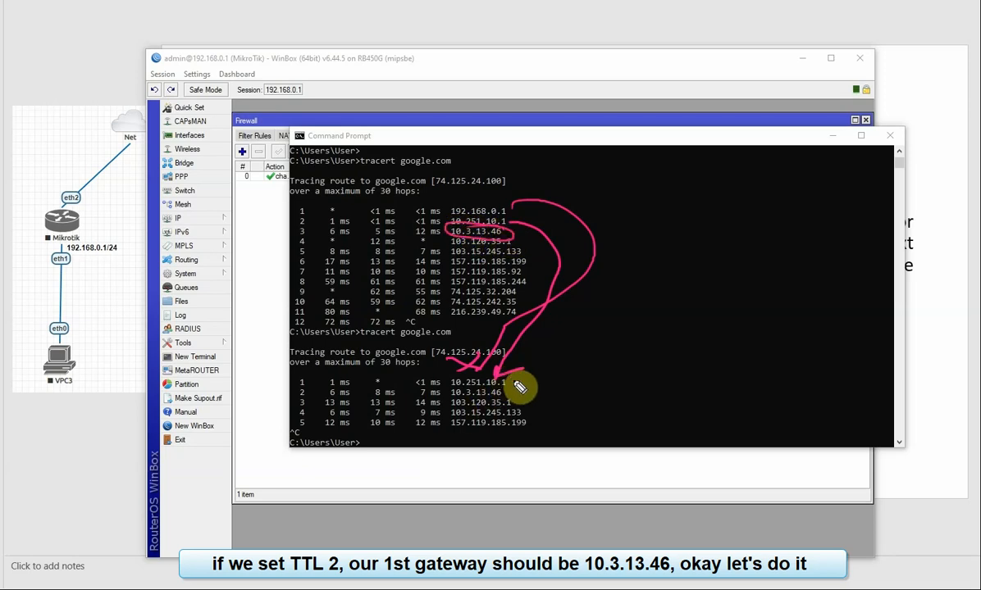
{"action": "mouse_move", "coordinate": [556, 354]}
{"action": "type", "text": "tracert google.com"}
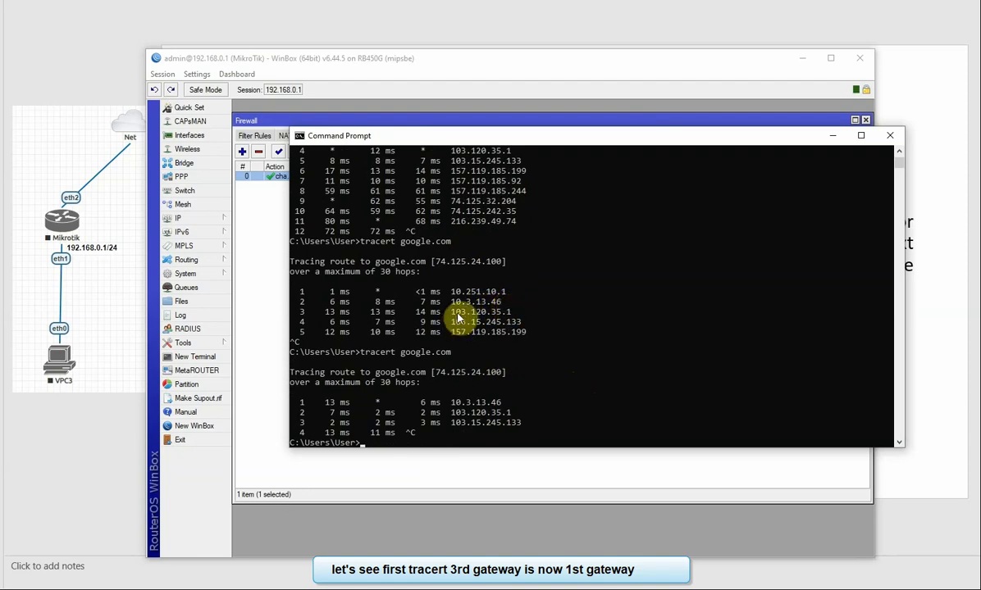
{"action": "mouse_move", "coordinate": [472, 407]}
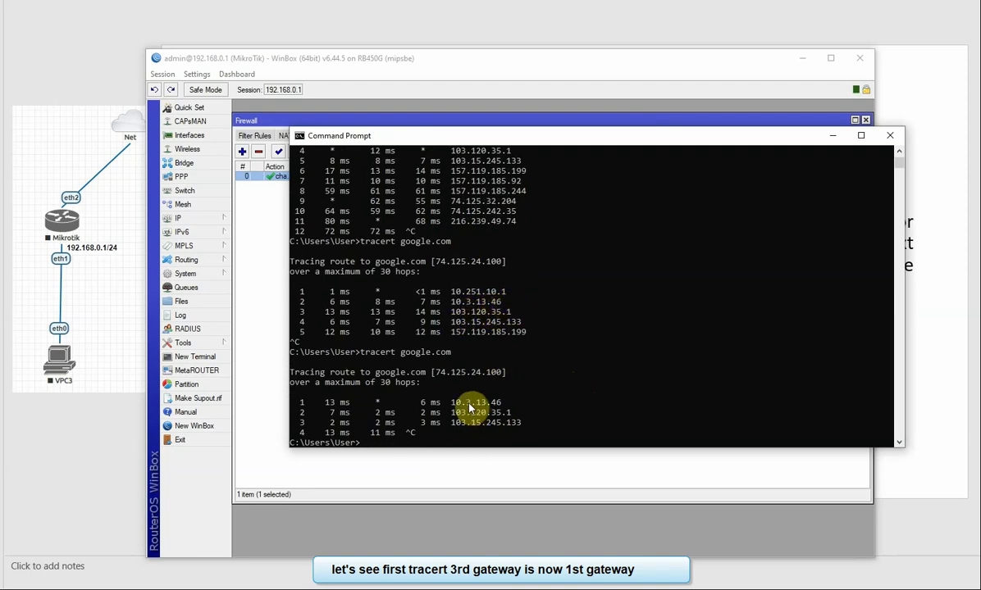
{"action": "mouse_move", "coordinate": [511, 408]}
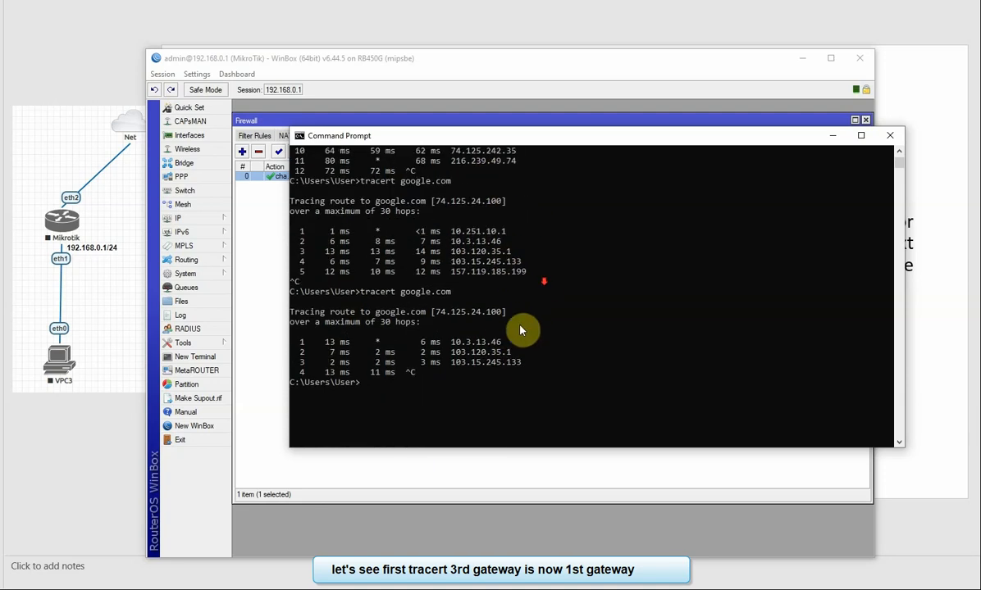
Reopen the prerouting mangle rule to review its change-TTL increment of 2
{"action": "left_click", "coordinate": [889, 134]}
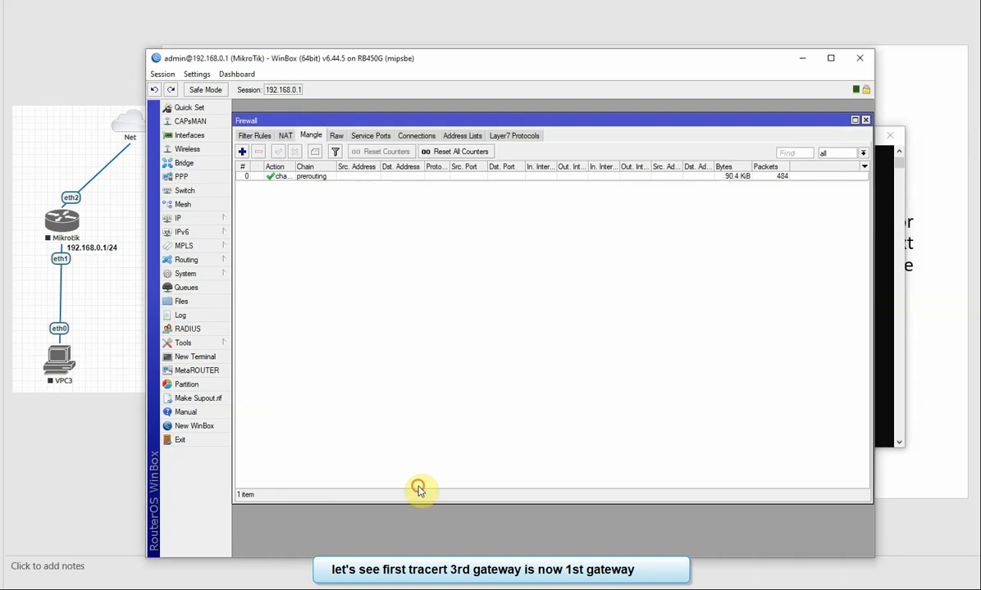
{"action": "double_click", "coordinate": [279, 176]}
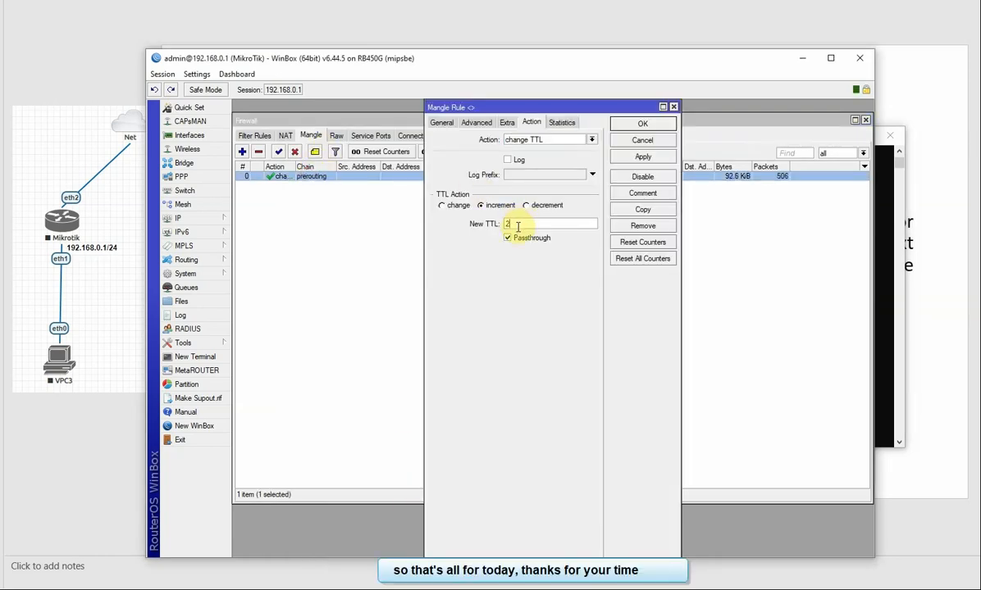
{"action": "mouse_move", "coordinate": [495, 272]}
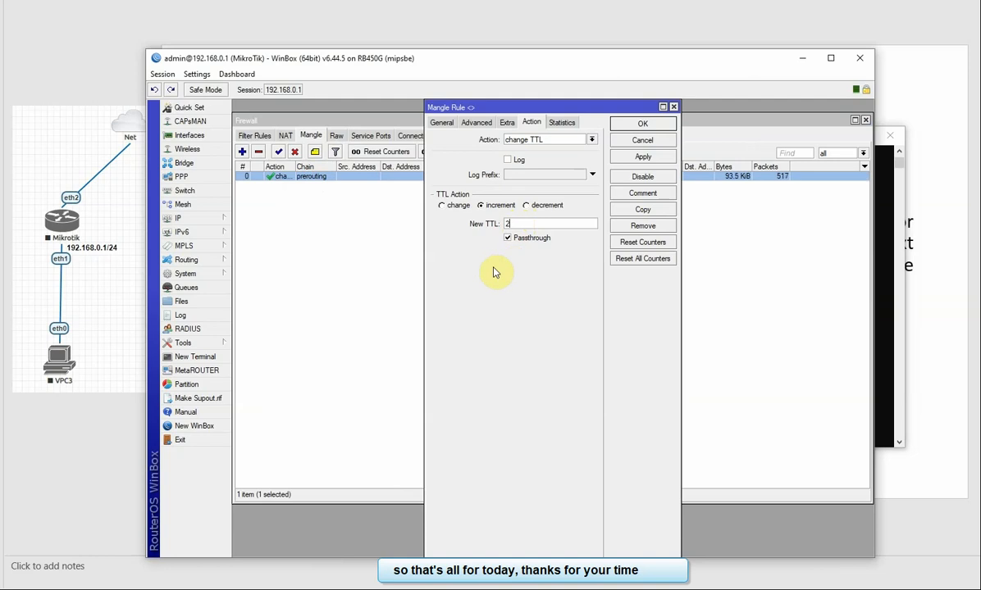